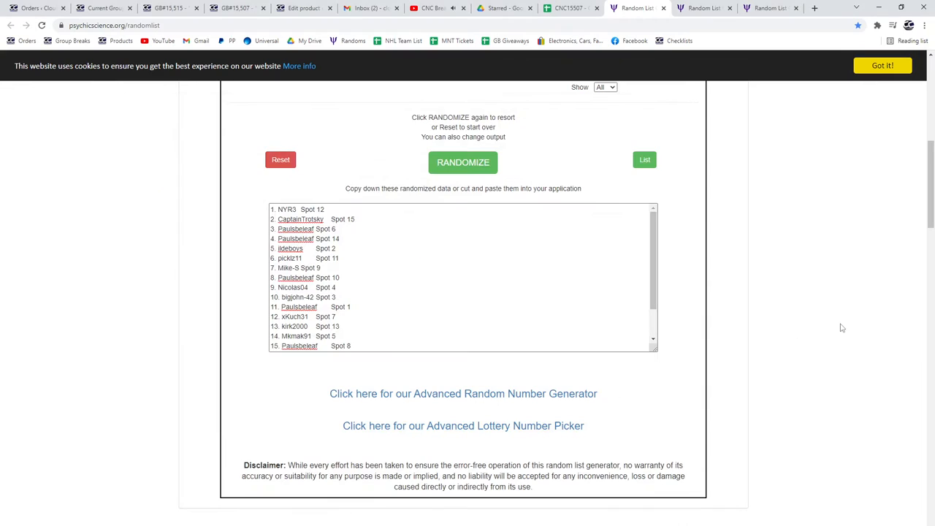
Reshuffle the 15 buyer names with spots and carry them into the CNC15507 sheet.
{"action": "left_click", "coordinate": [463, 162]}
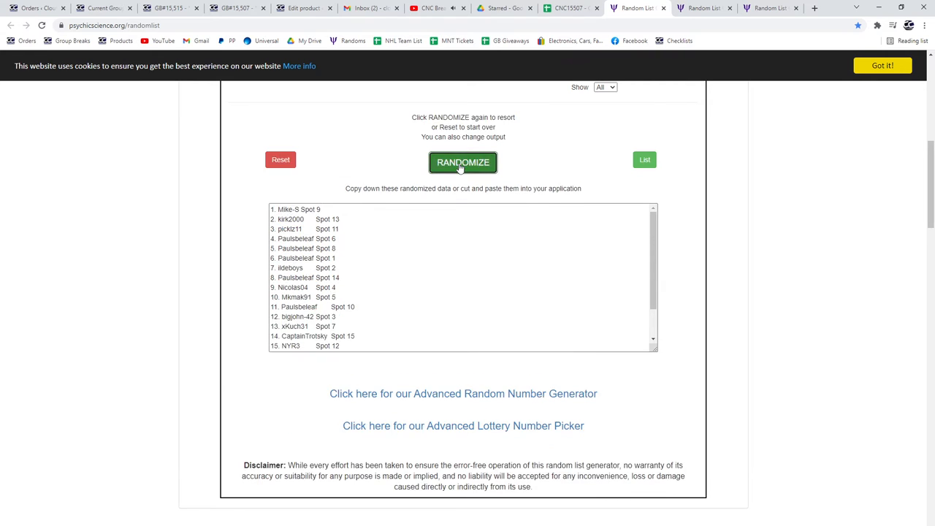
{"action": "left_click", "coordinate": [463, 162]}
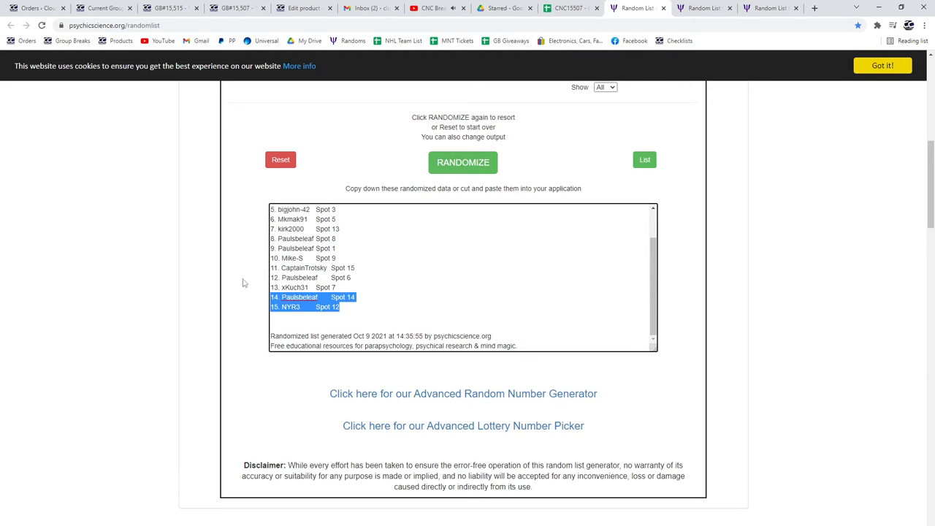
{"action": "left_click", "coordinate": [570, 8]}
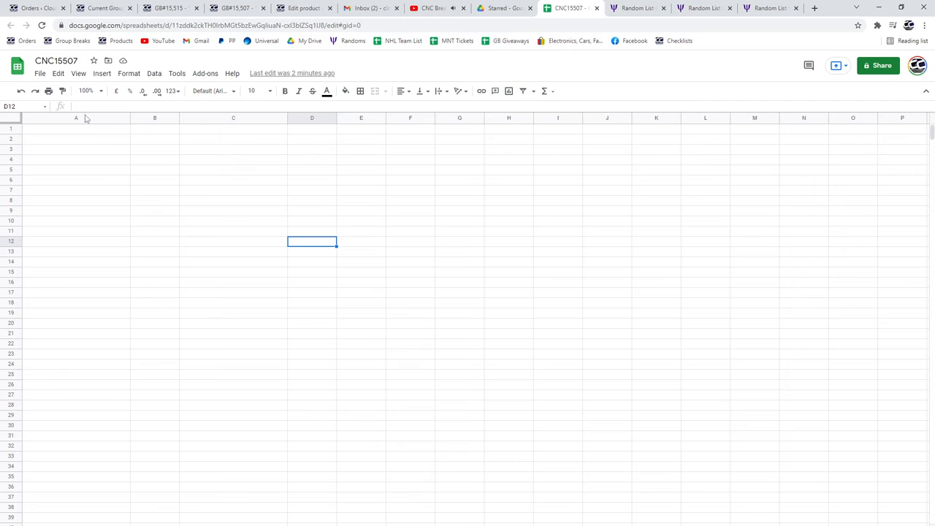
Reshuffle the prize item list and bring it back to the CNC15507 sheet.
{"action": "left_click", "coordinate": [702, 8]}
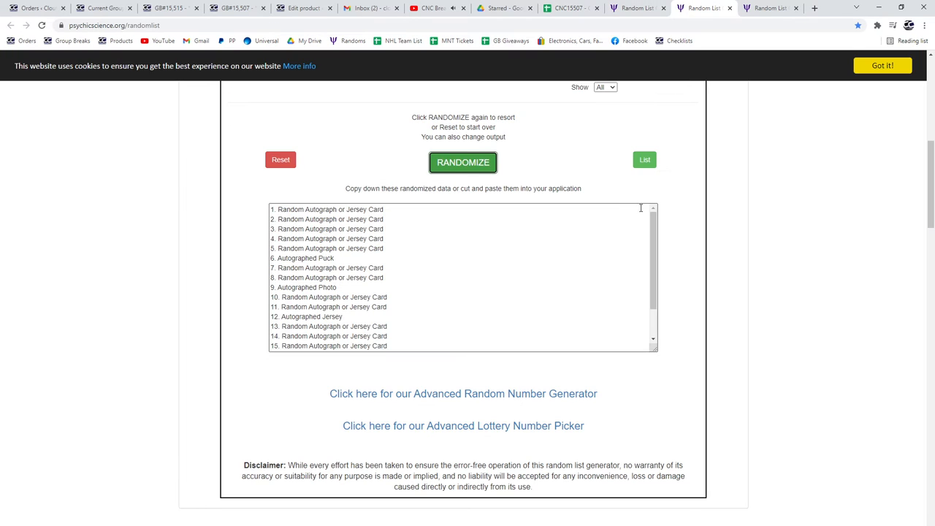
{"action": "left_click", "coordinate": [462, 161]}
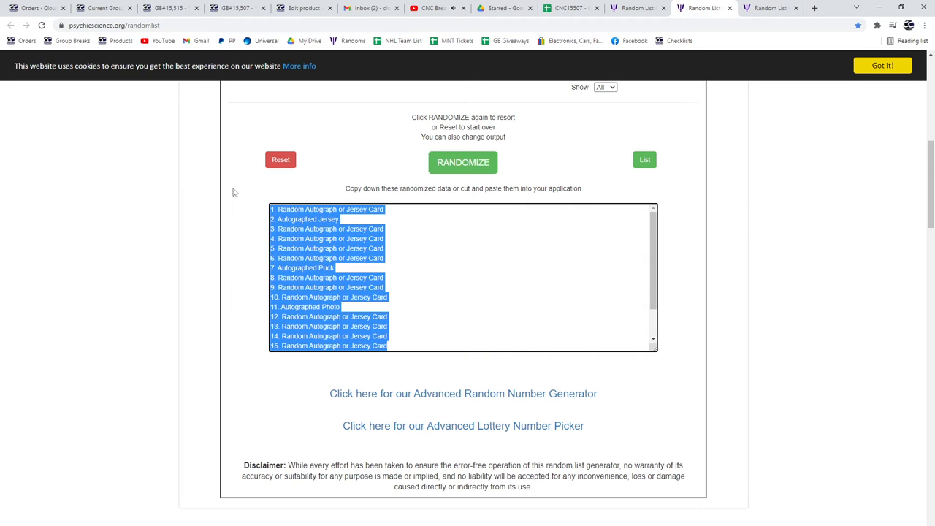
{"action": "left_click", "coordinate": [570, 8]}
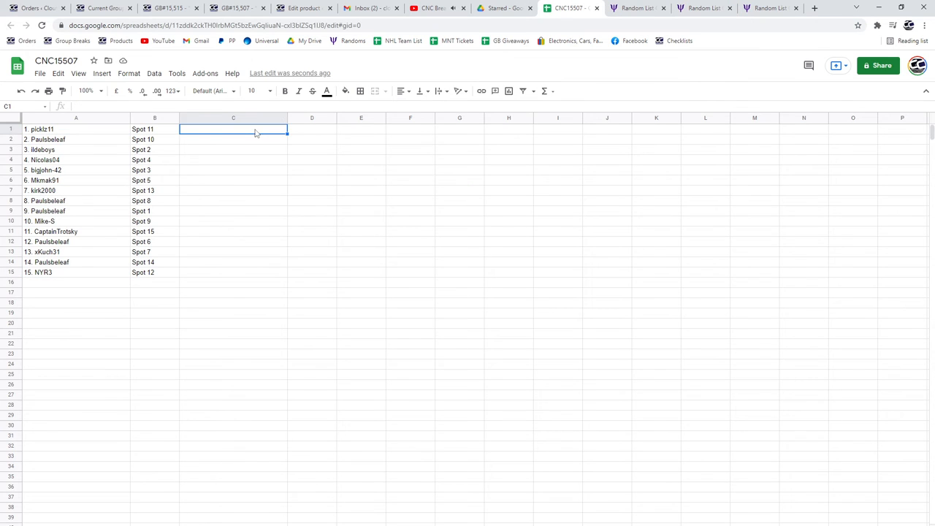
Paste the shuffled prizes into column C and select row 7, the Autographed Puck.
{"action": "key", "text": "ctrl+v"}
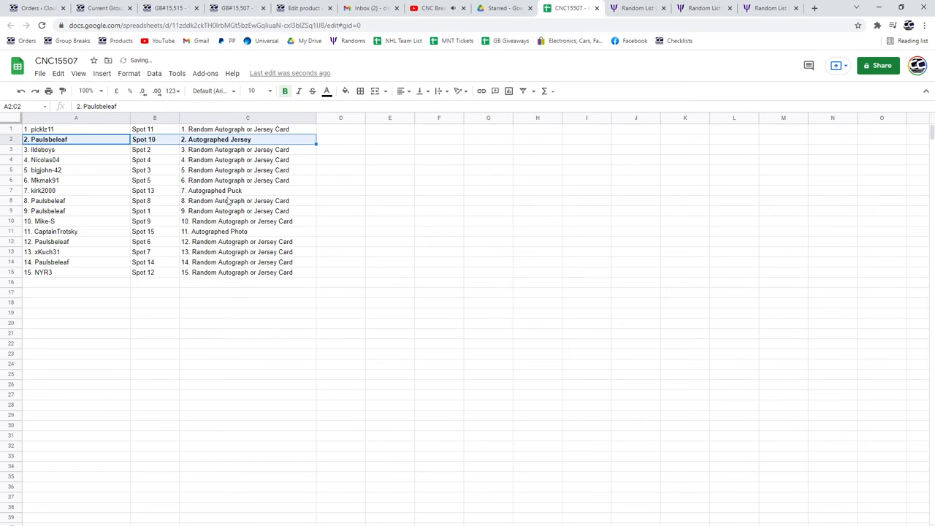
{"action": "left_click", "coordinate": [76, 190]}
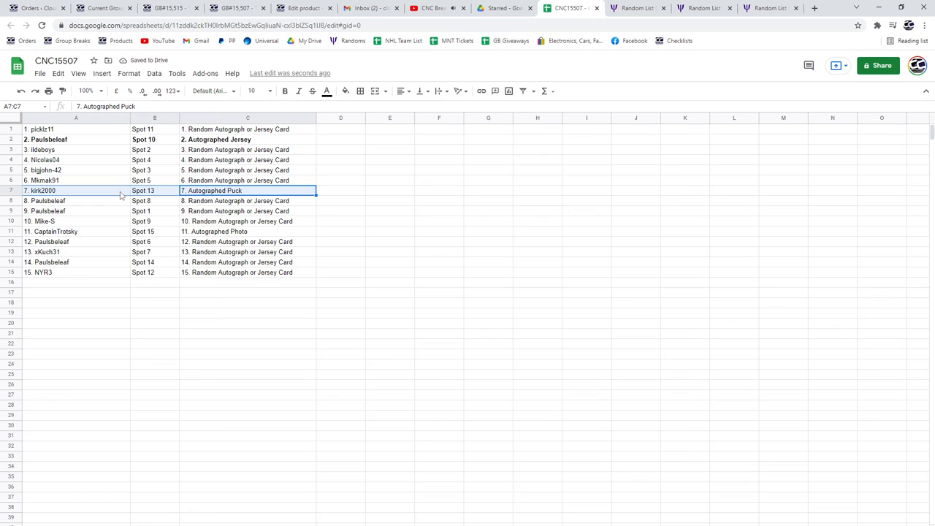